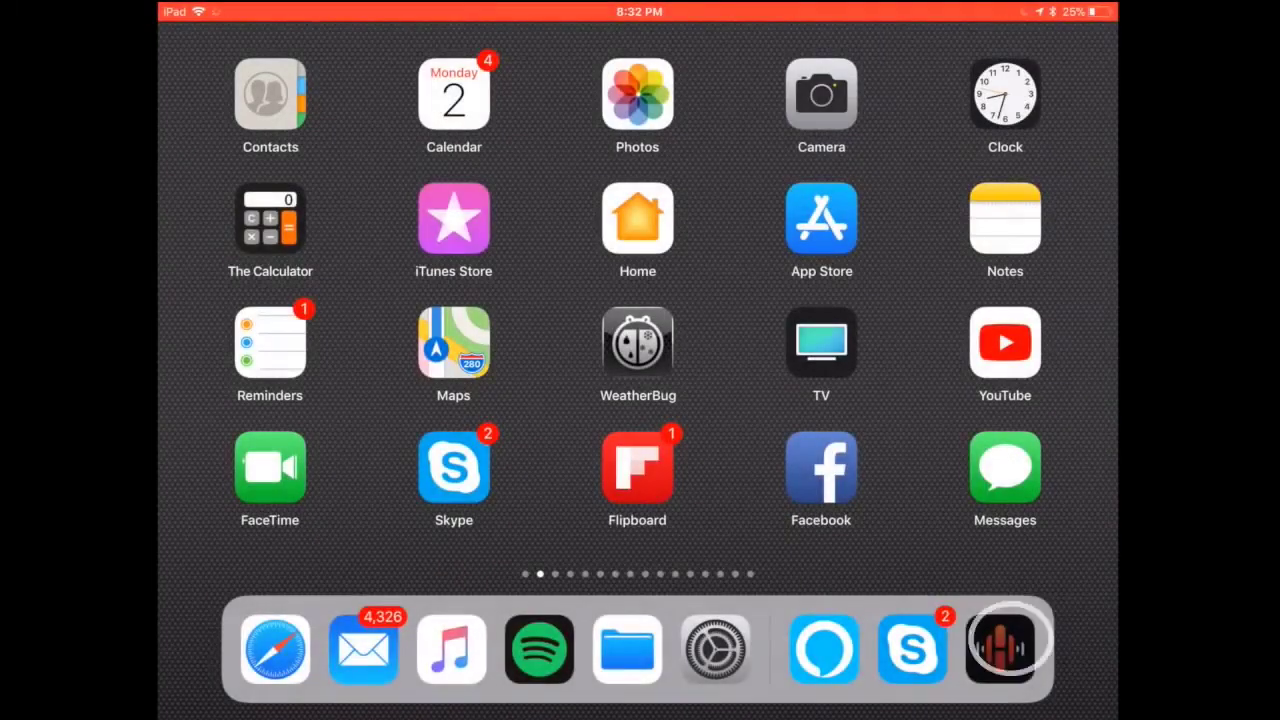
Launch HEOS and show the Rooms list with the Denon AVR-X2400H and its two zones
left_click(1004, 648)
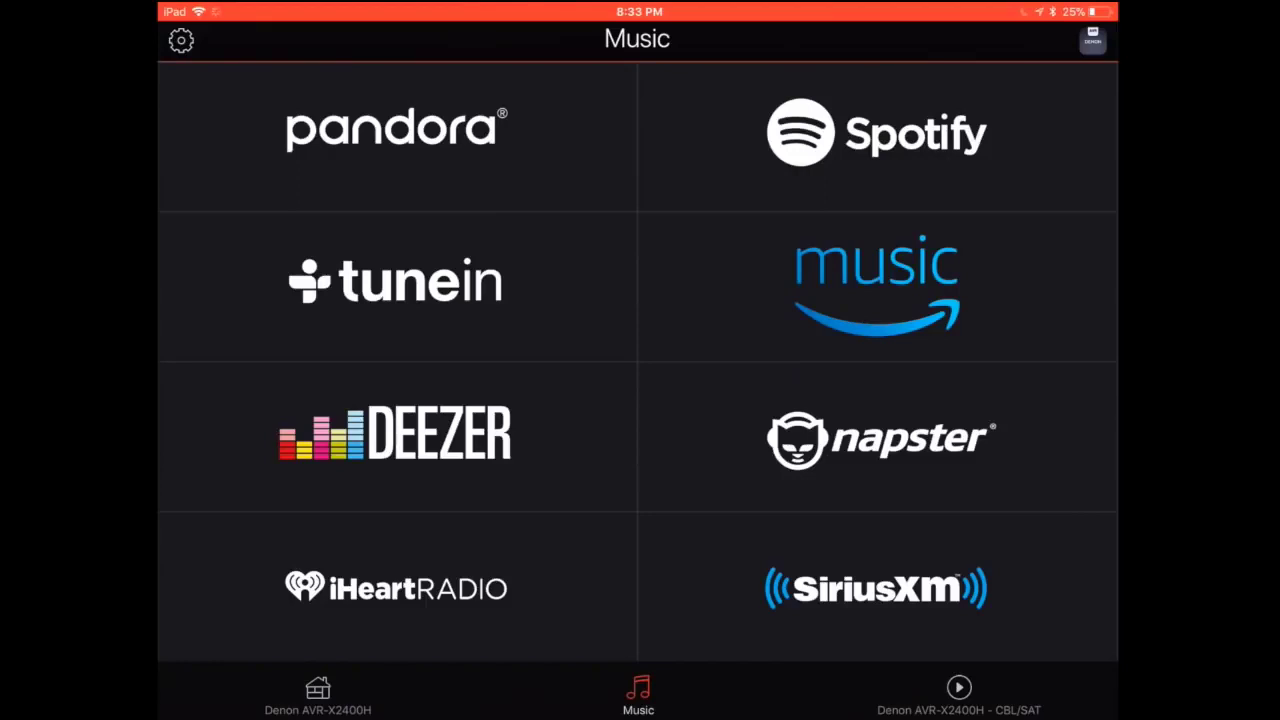
left_click(318, 688)
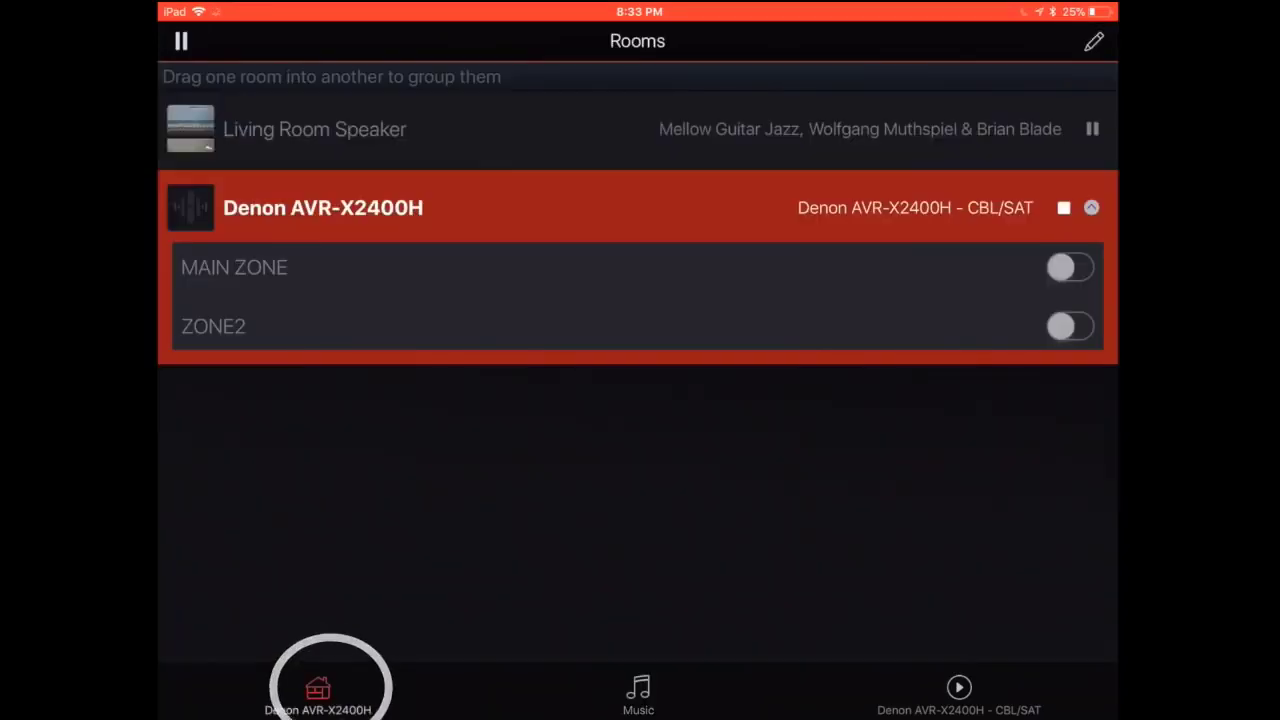
left_click(318, 688)
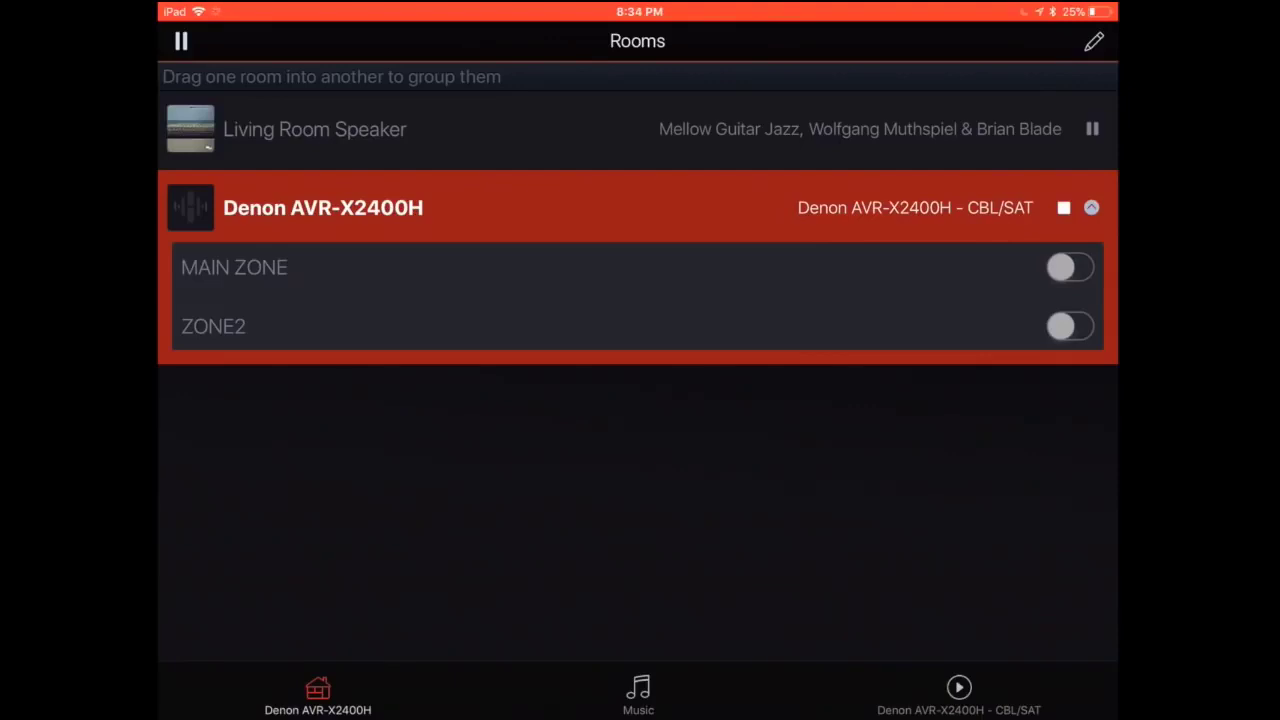
Review the Denon AVR-X2400H device-naming list, then switch over to the Amazon Alexa app
left_click(1092, 40)
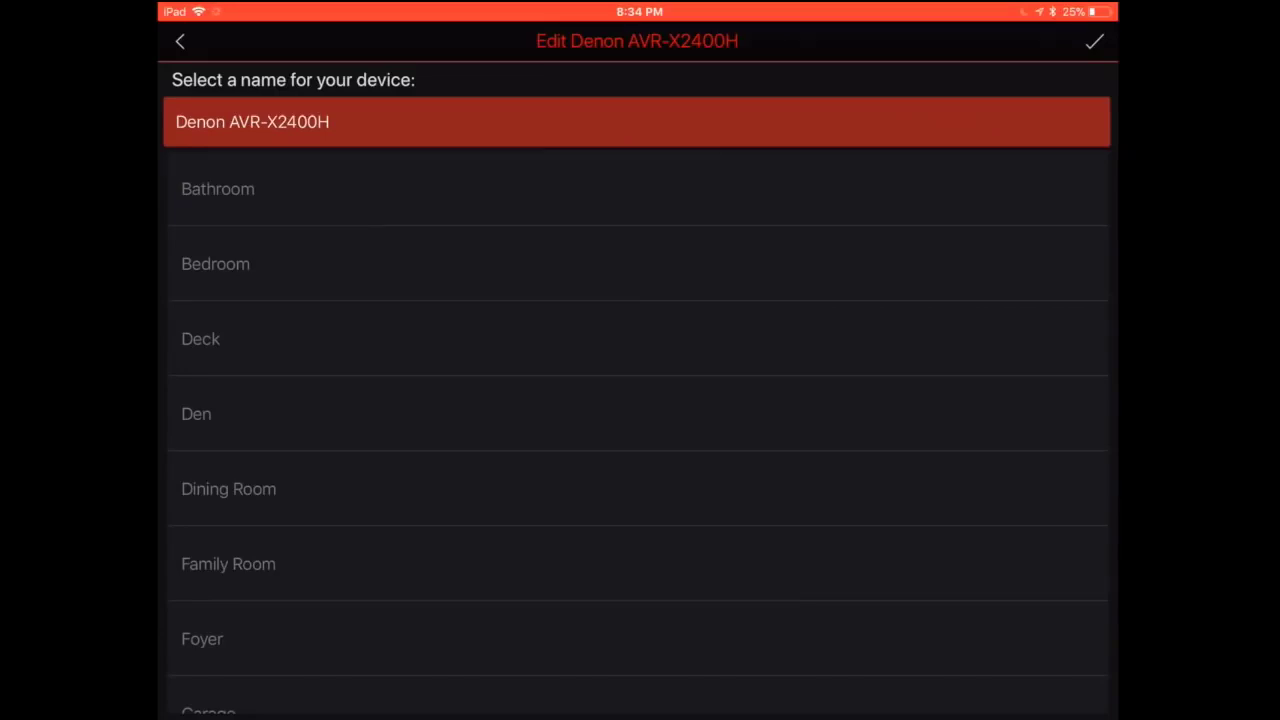
scroll("down", 3)
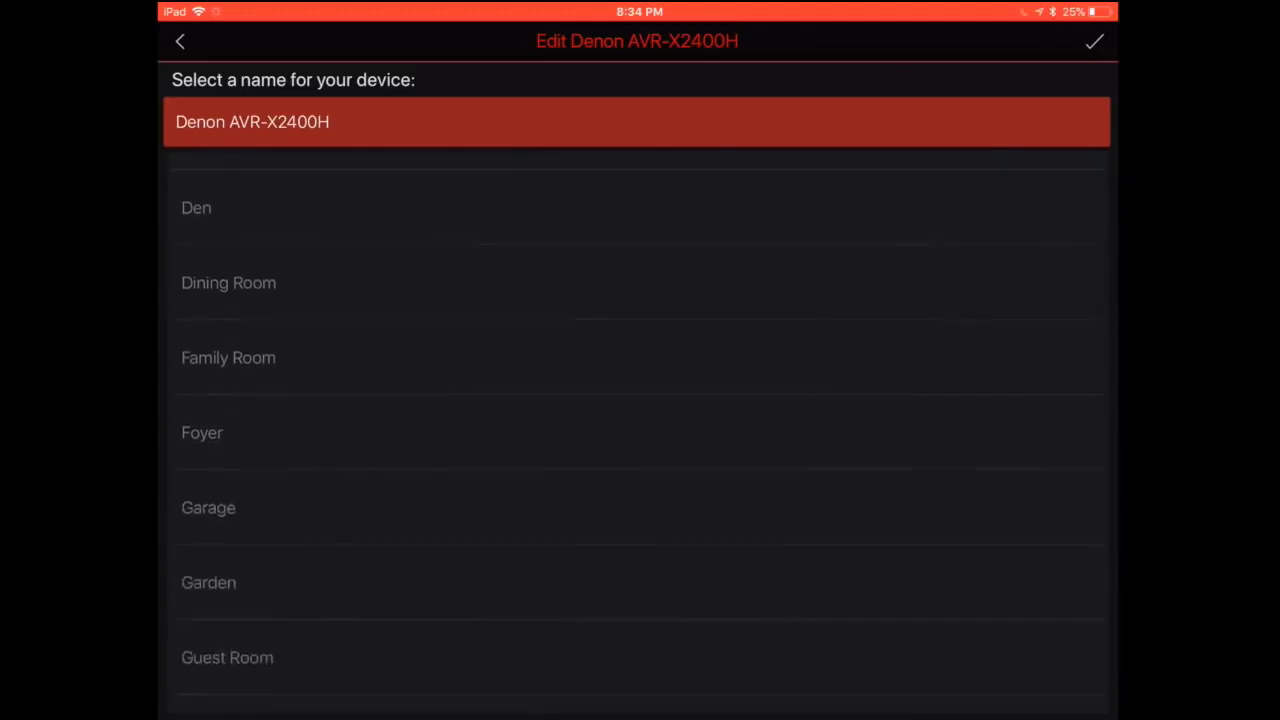
scroll("down", 3)
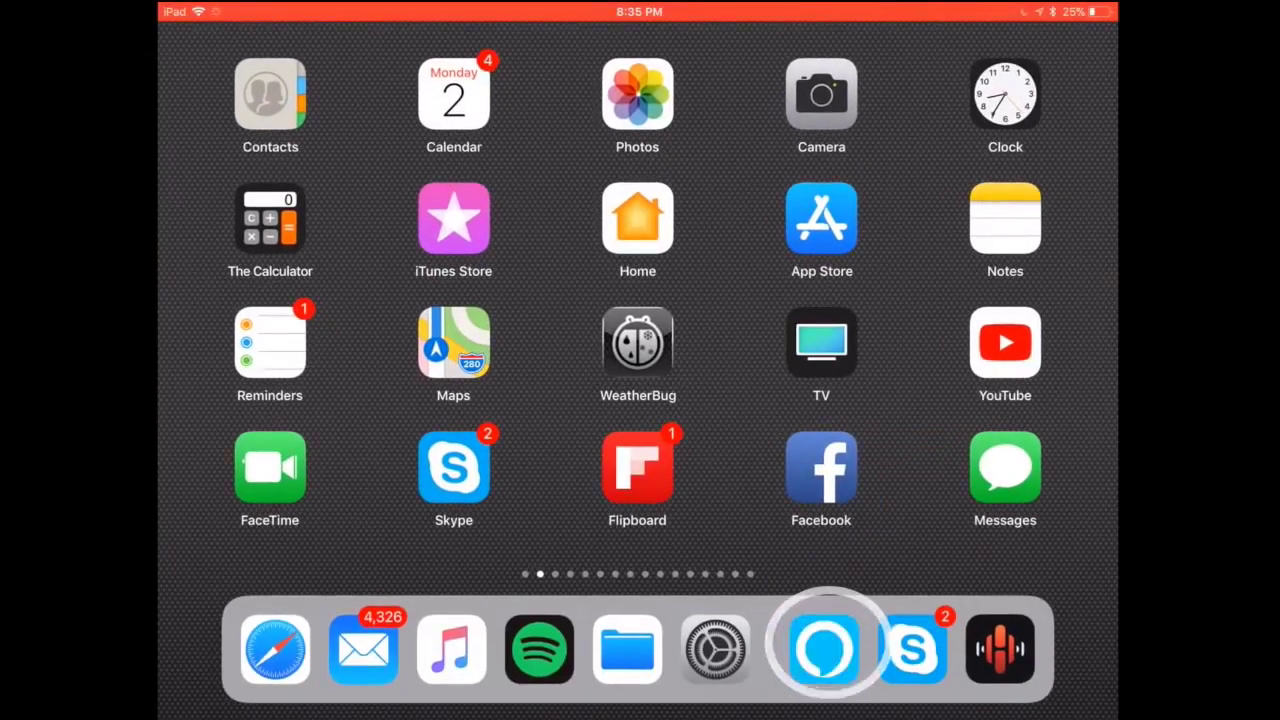
left_click(824, 648)
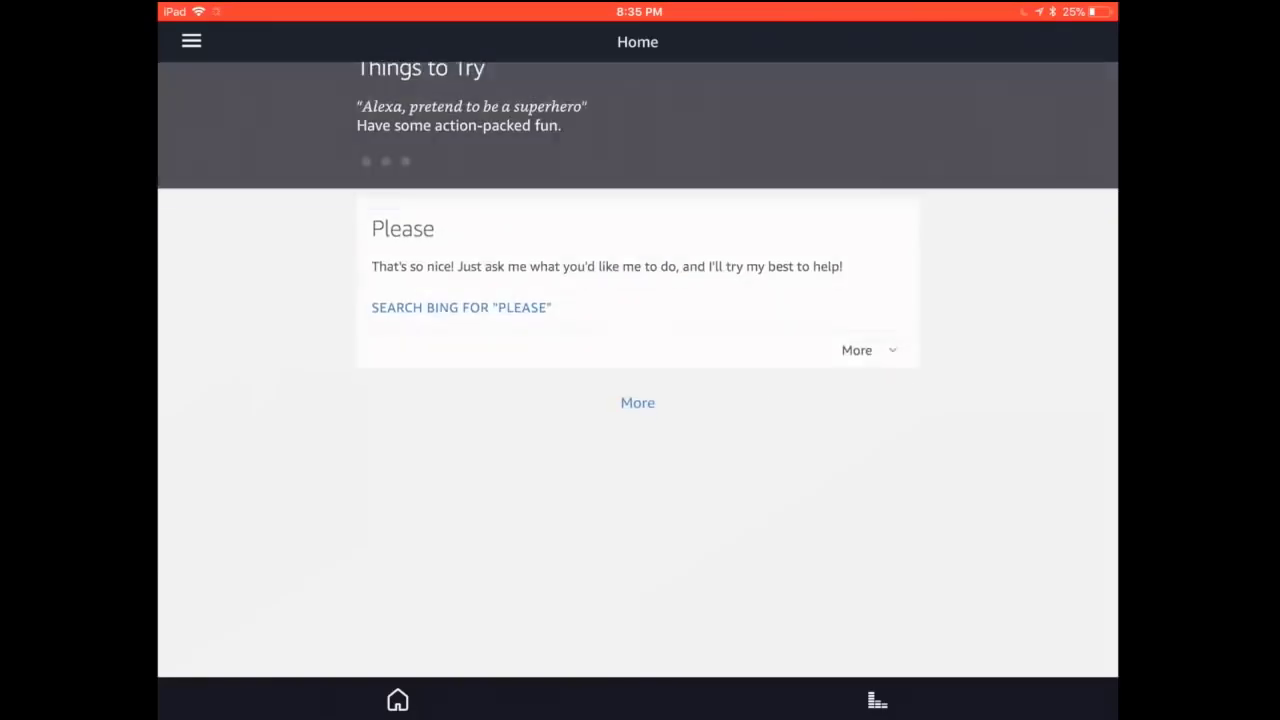
Search the Alexa skills catalogue for HEOS and bring up the HEOS Home Entertainment skill page
left_click(192, 40)
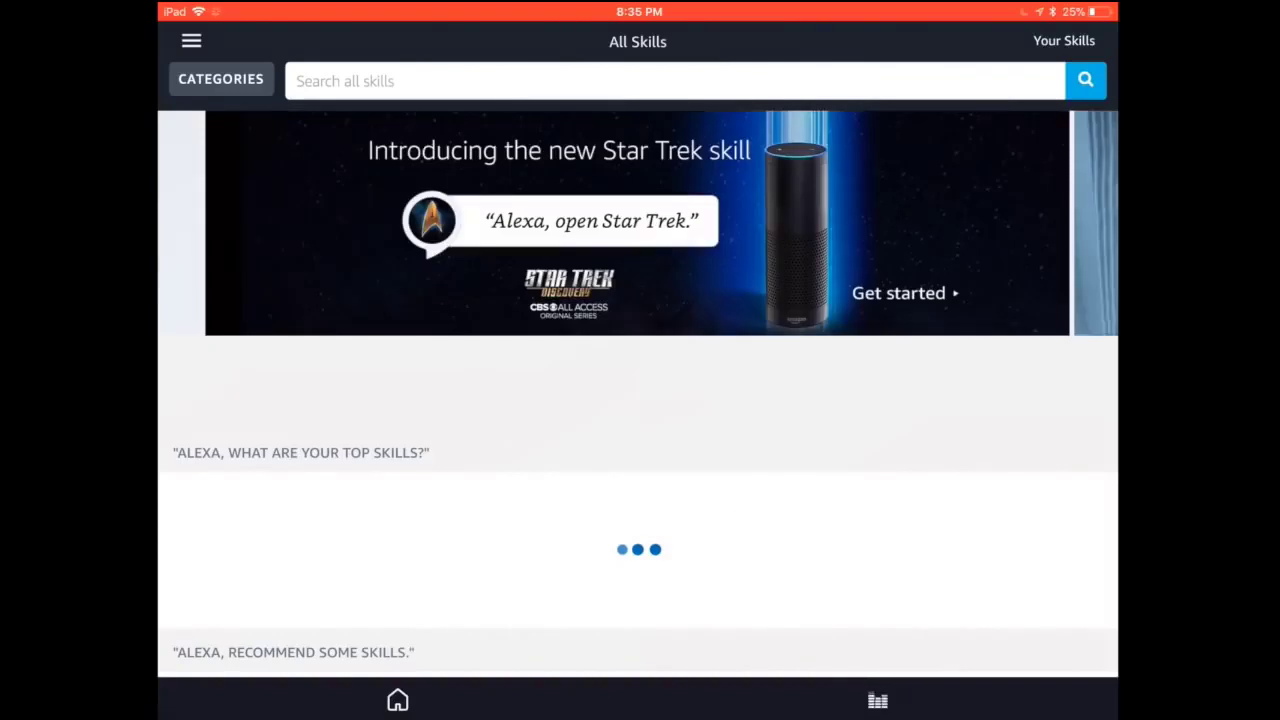
left_click(676, 80)
type("HEOS")
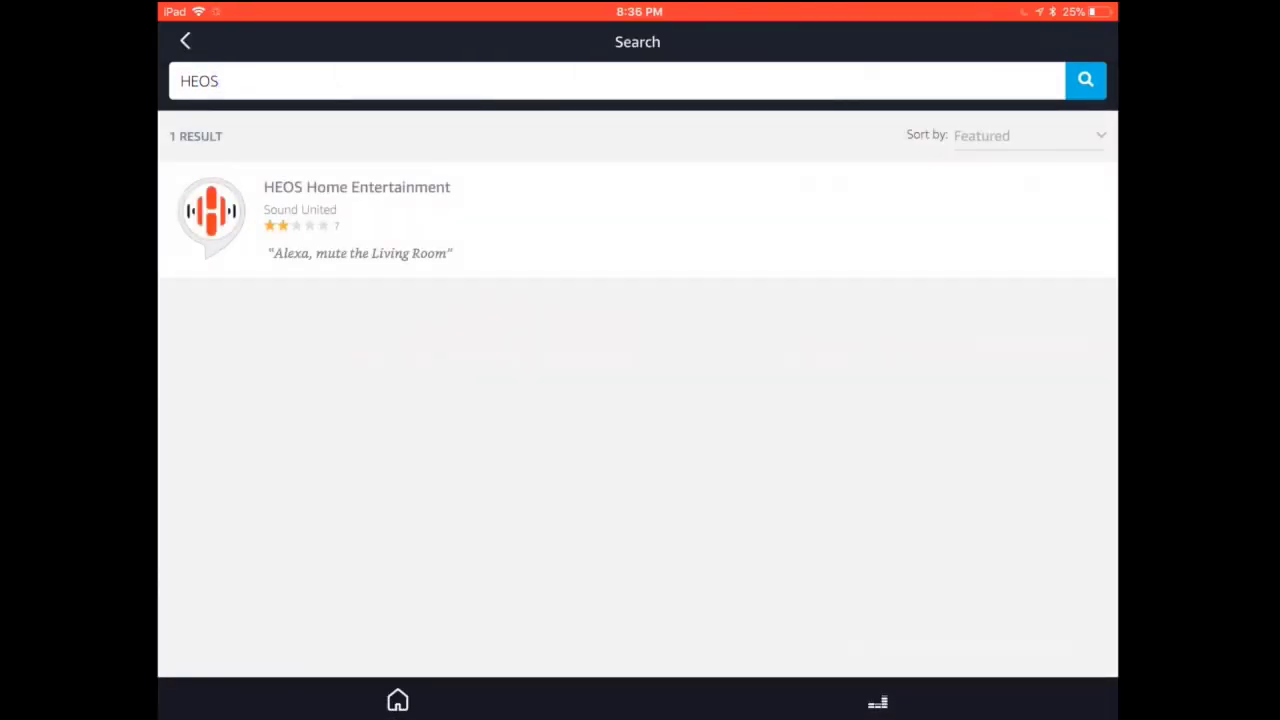
left_click(356, 210)
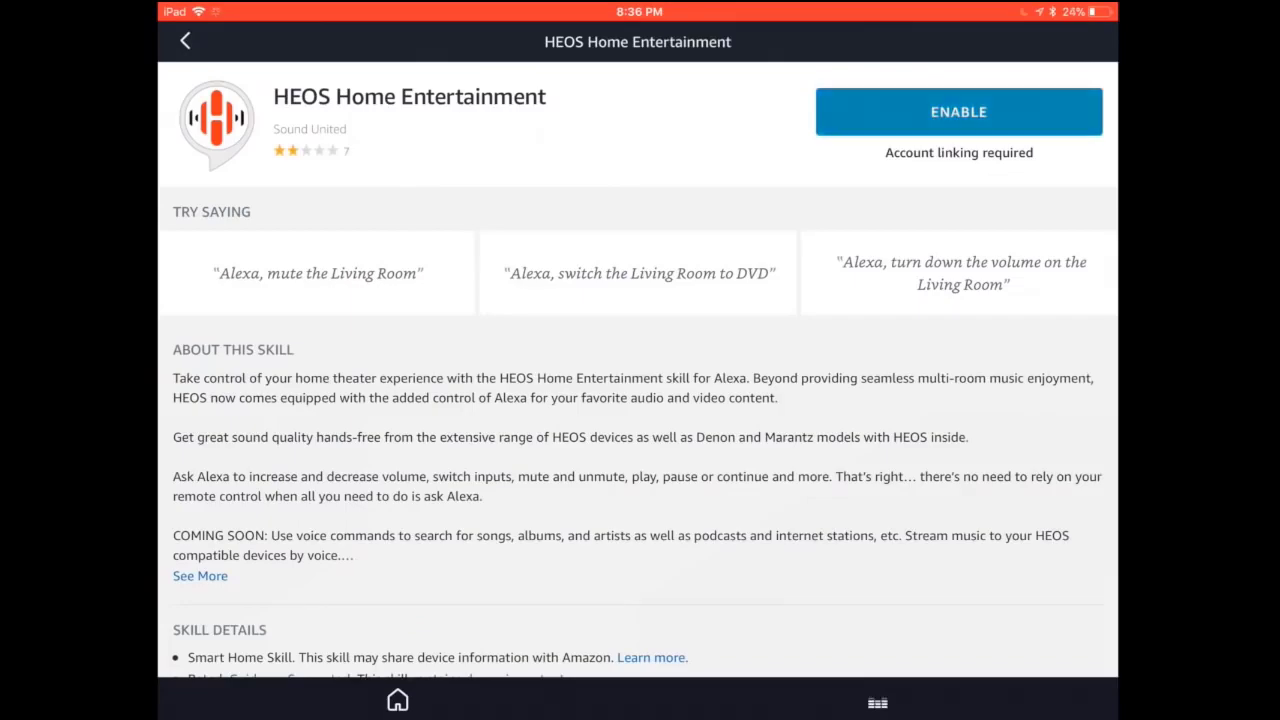
Enable the HEOS Home Entertainment skill, reaching the HEOS sign-in with credentials filled
left_click(956, 112)
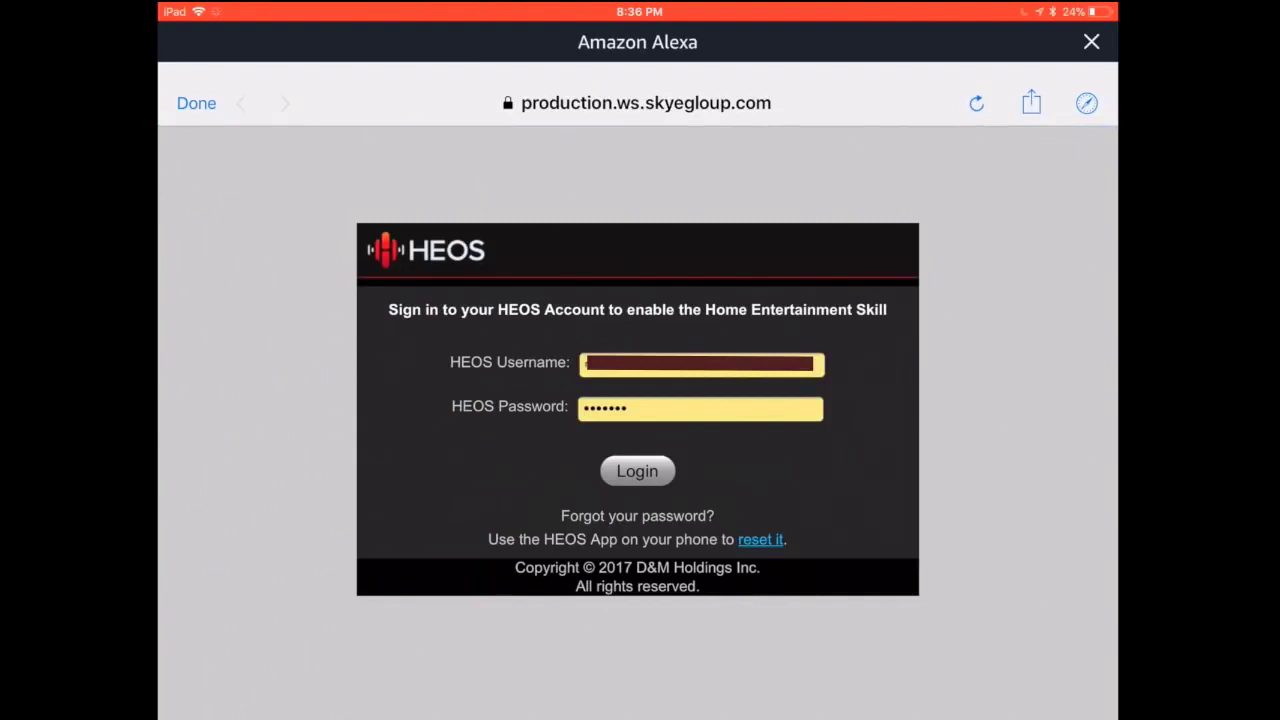
Log in to the HEOS account and authorize Alexa's access to complete account linking
left_click(636, 472)
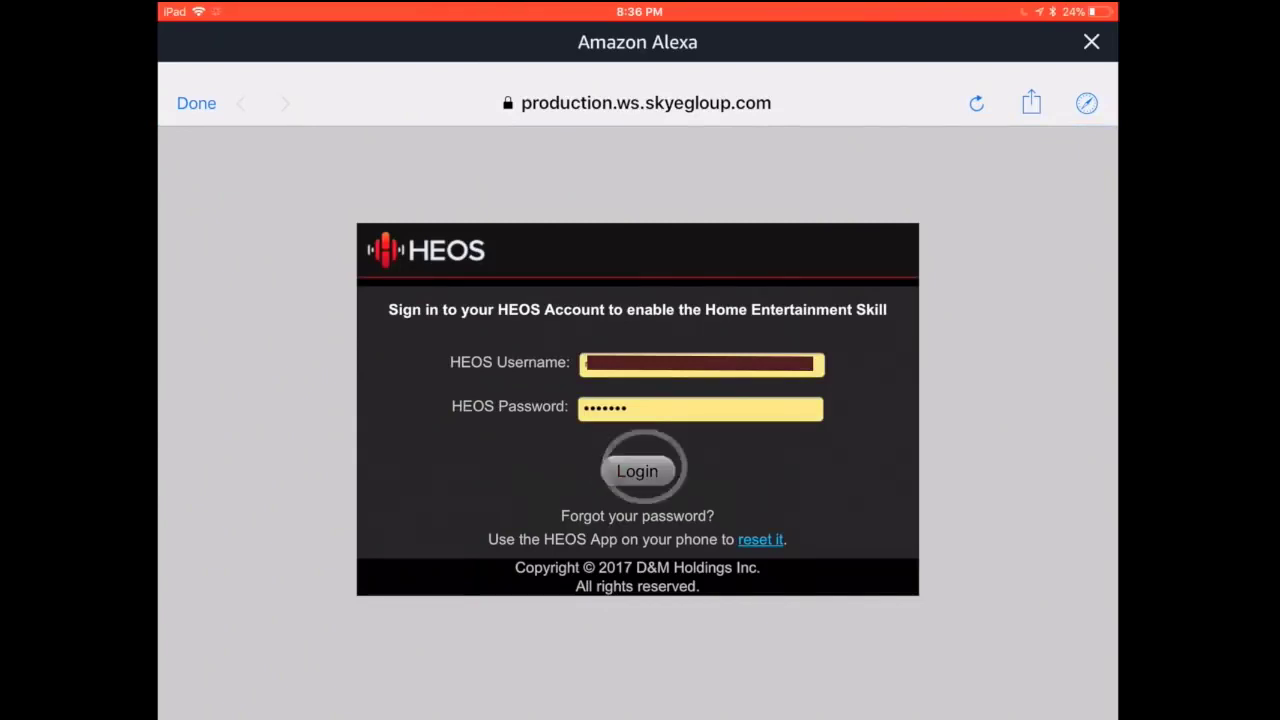
left_click(636, 472)
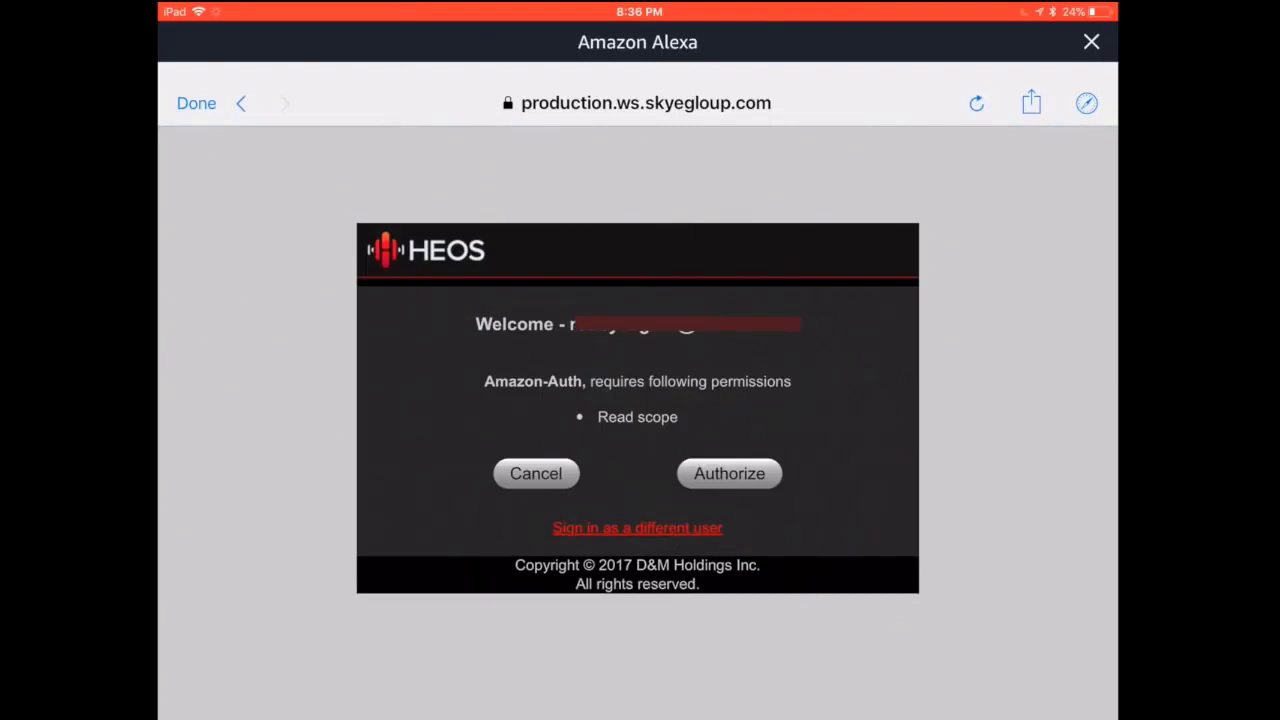
left_click(728, 472)
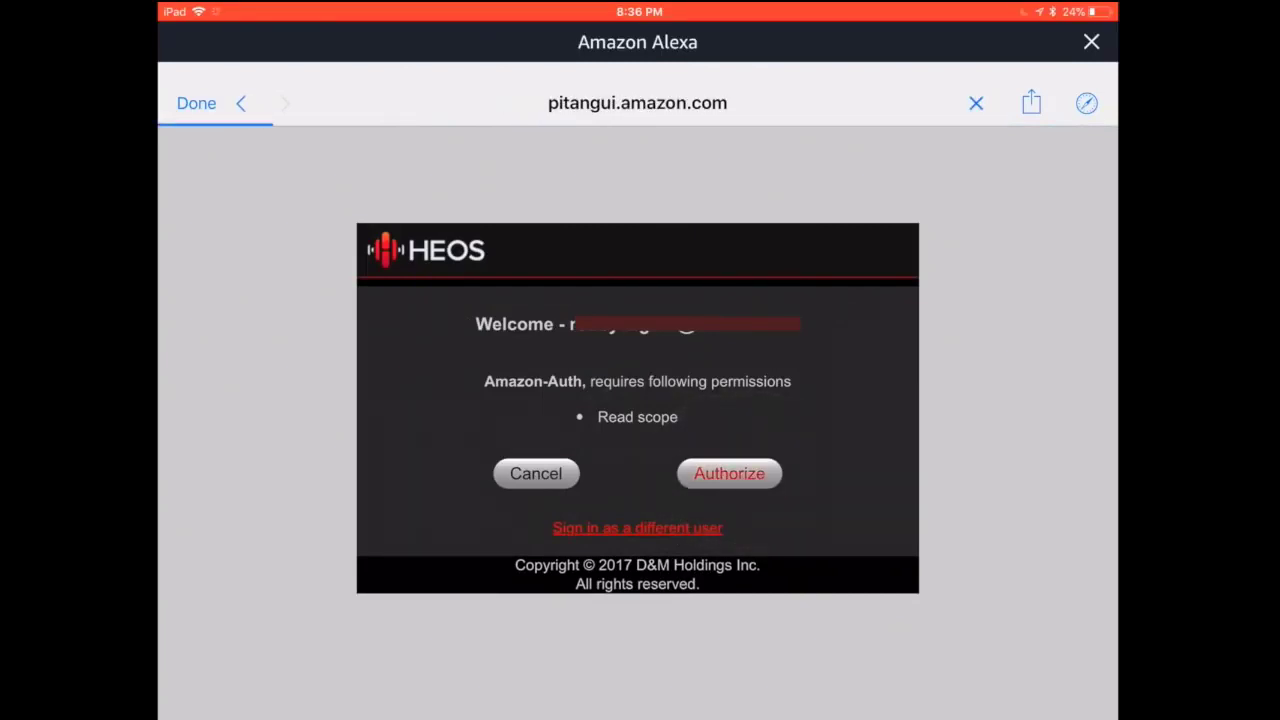
left_click(728, 472)
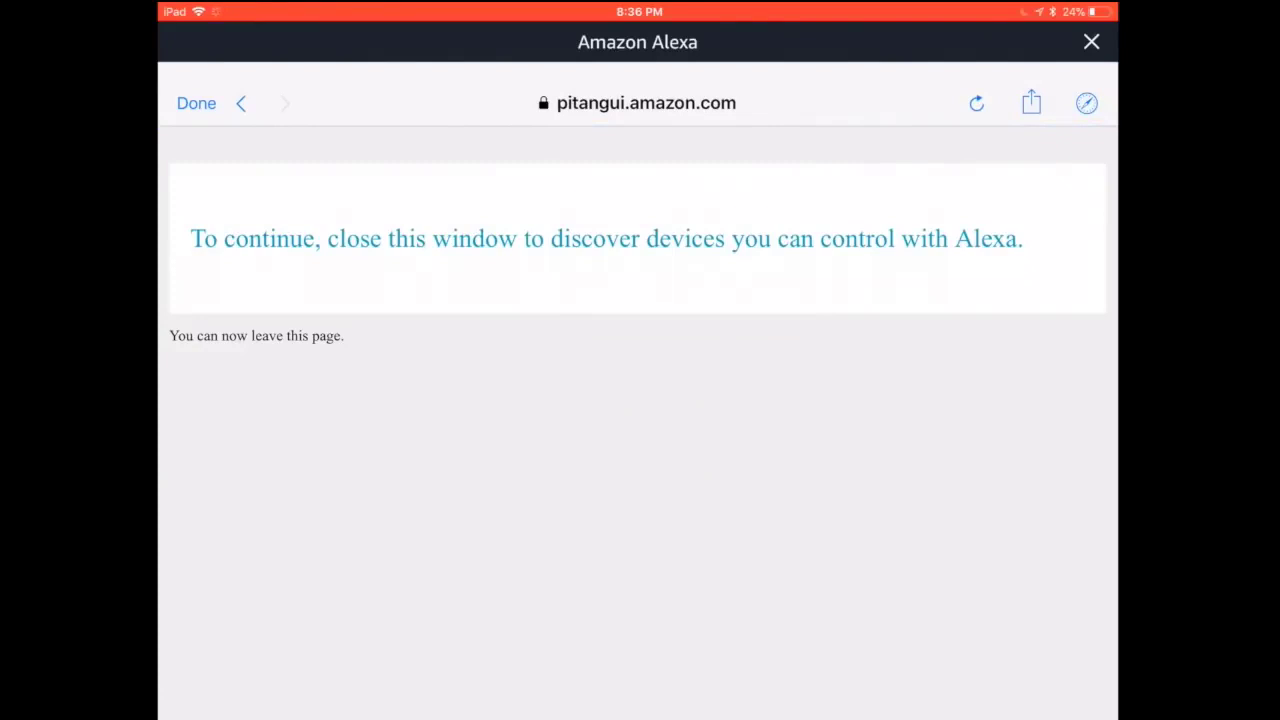
Dismiss the linking confirmation and start Alexa discovering the HEOS devices
left_click(1092, 40)
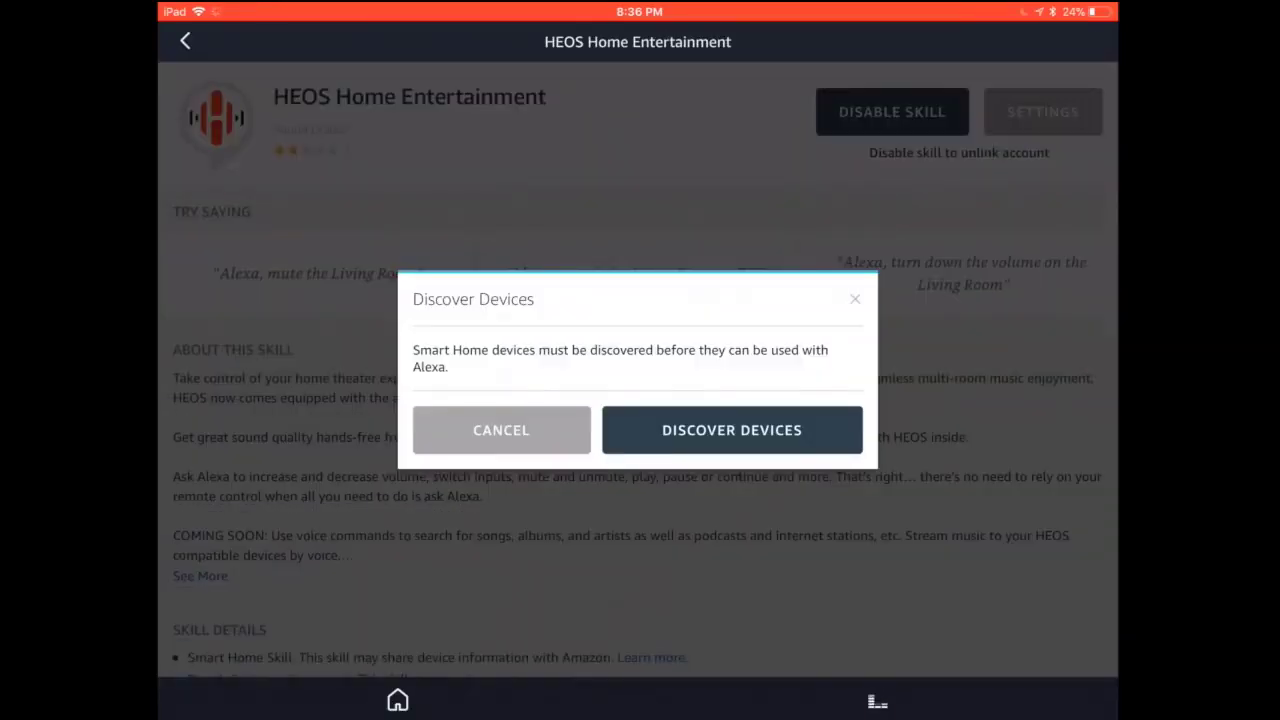
left_click(732, 428)
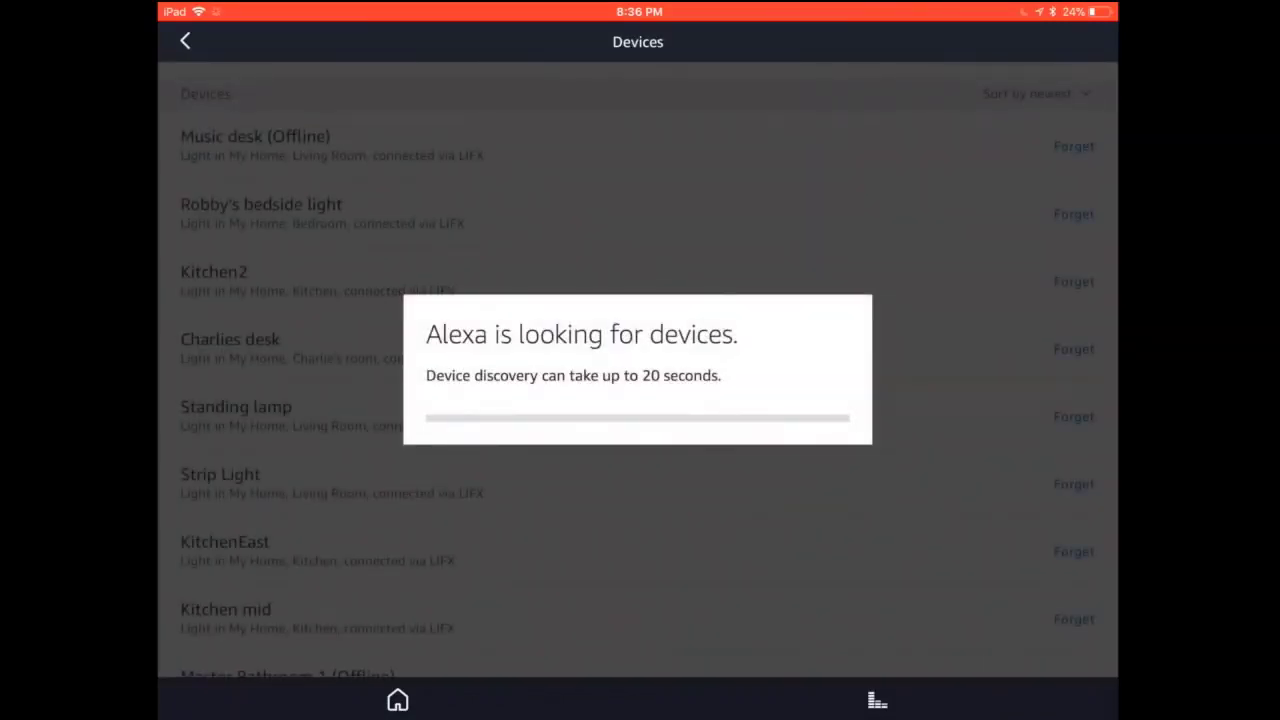